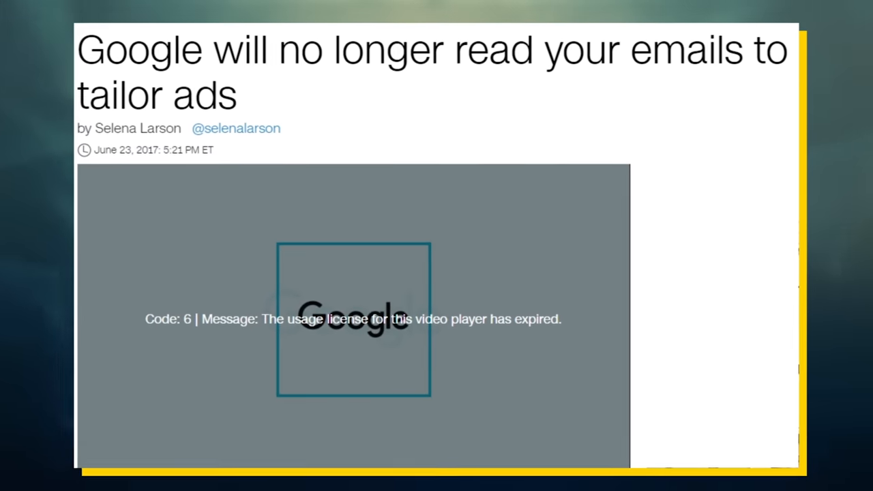
Step: Filter the Skiff Mail inbox list from All to Unread messages
scroll("down", 3)
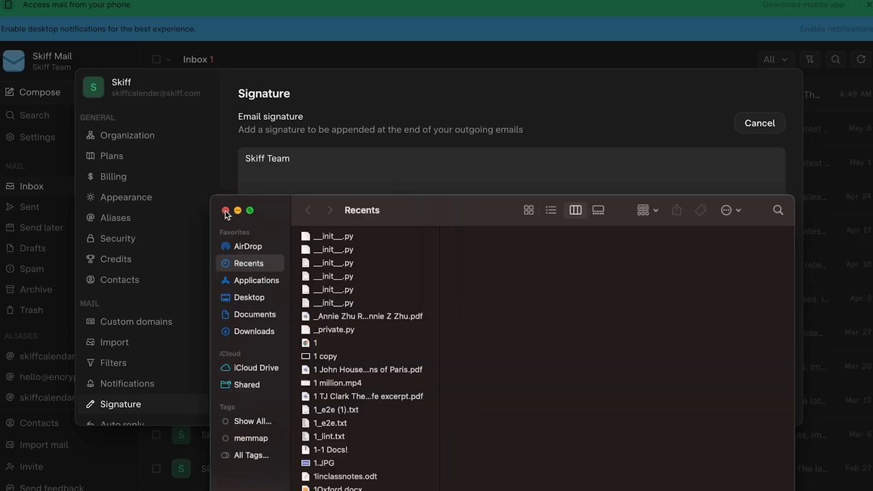
left_click(226, 210)
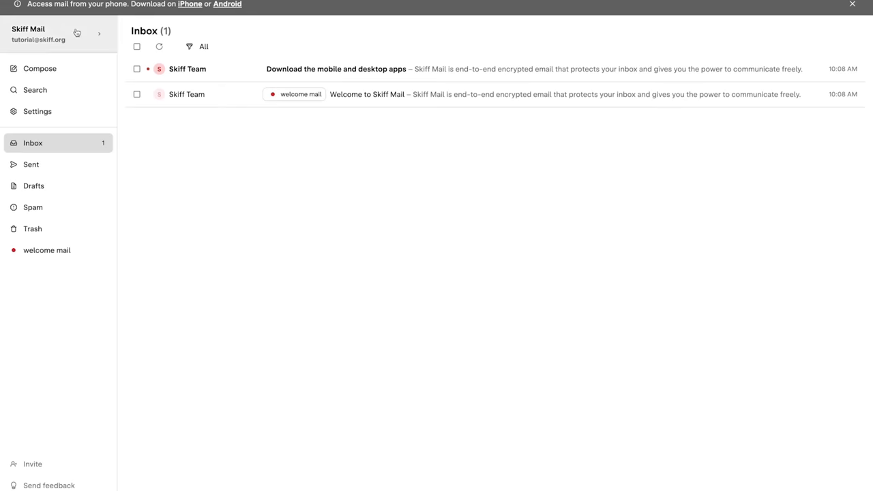
mouse_move(77, 37)
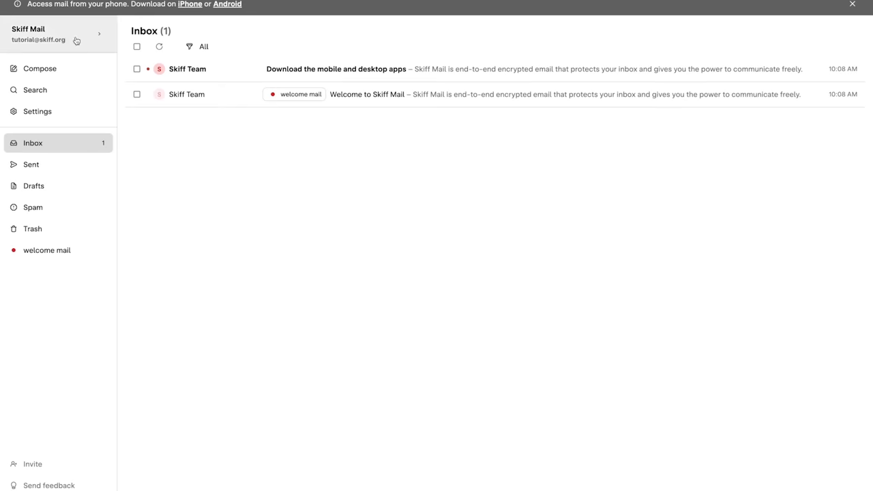
left_click(200, 122)
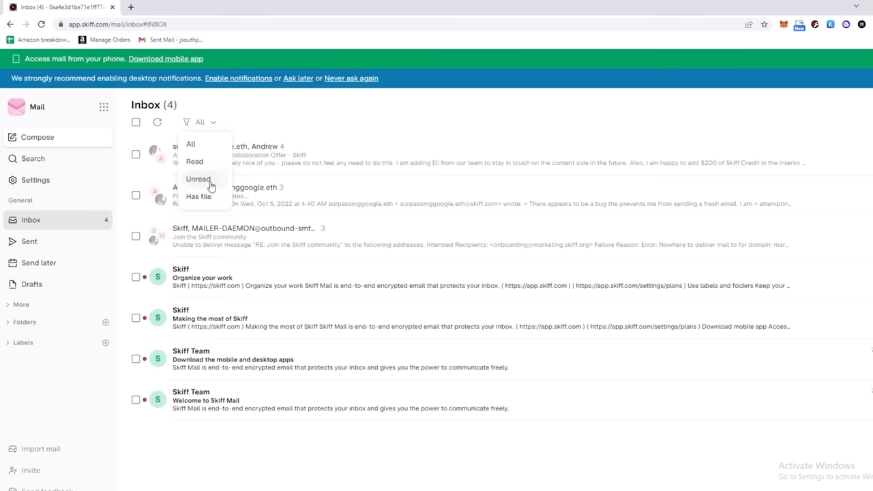
left_click(198, 179)
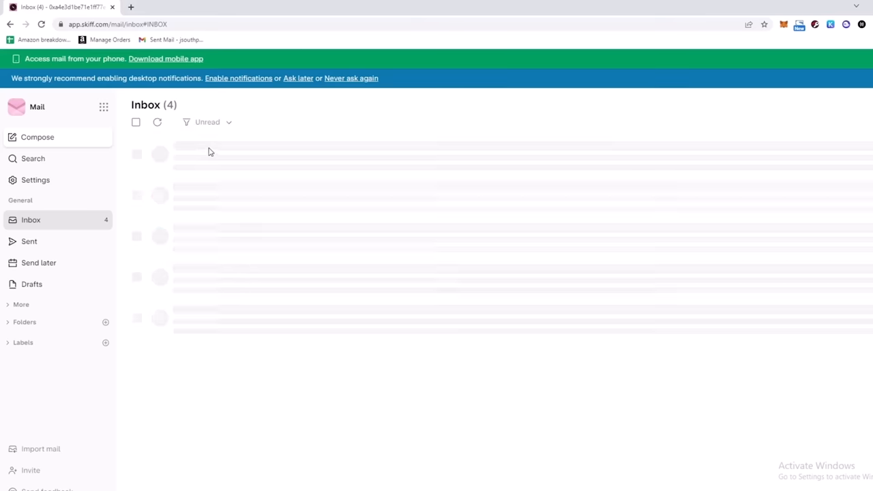